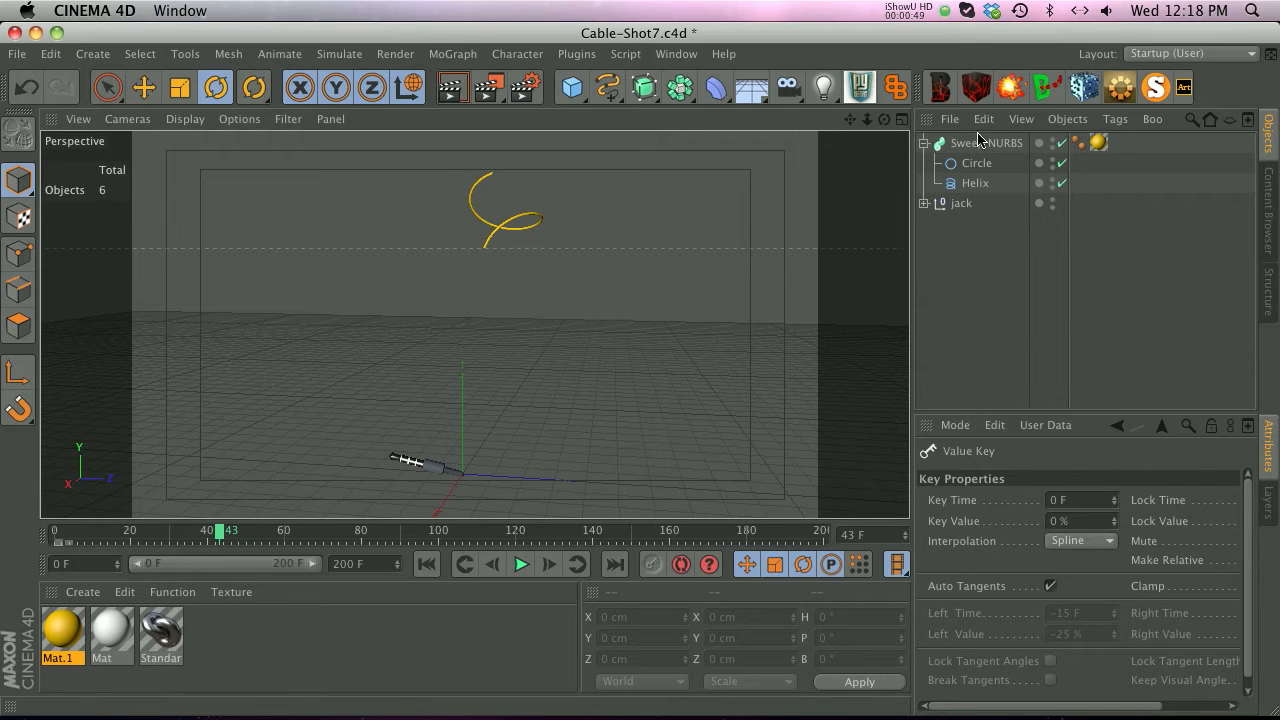
# Step: Select the Sweep NURBS cable and then the jack object to give it a new tag
pyautogui.click(986, 144)
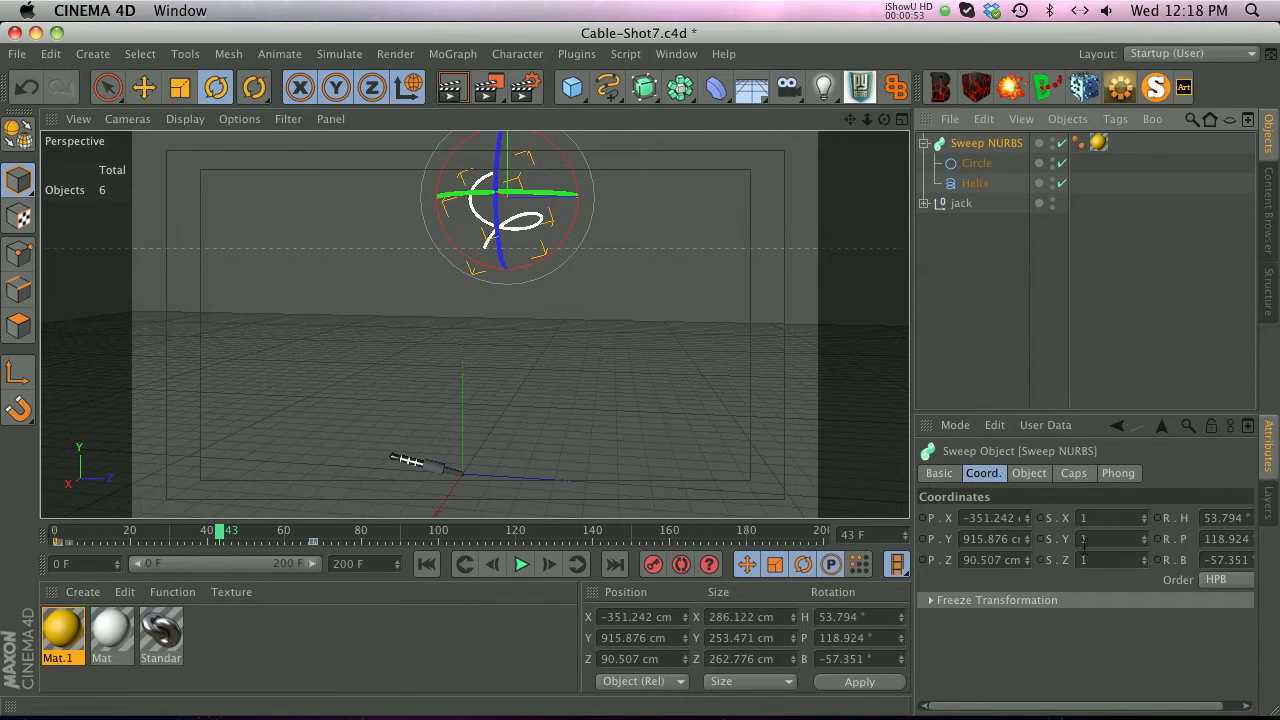
pyautogui.click(1028, 472)
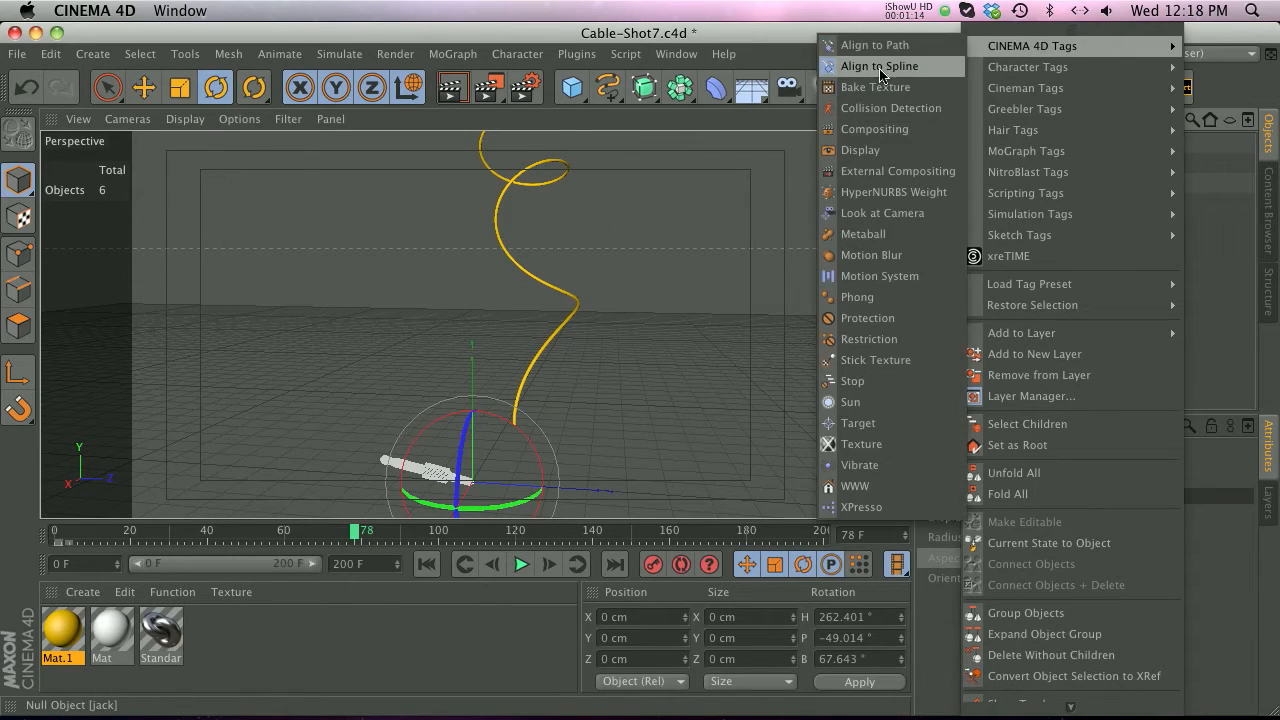
# Step: Add an Align to Spline tag to the jack using the Helix as its spline path
pyautogui.click(880, 64)
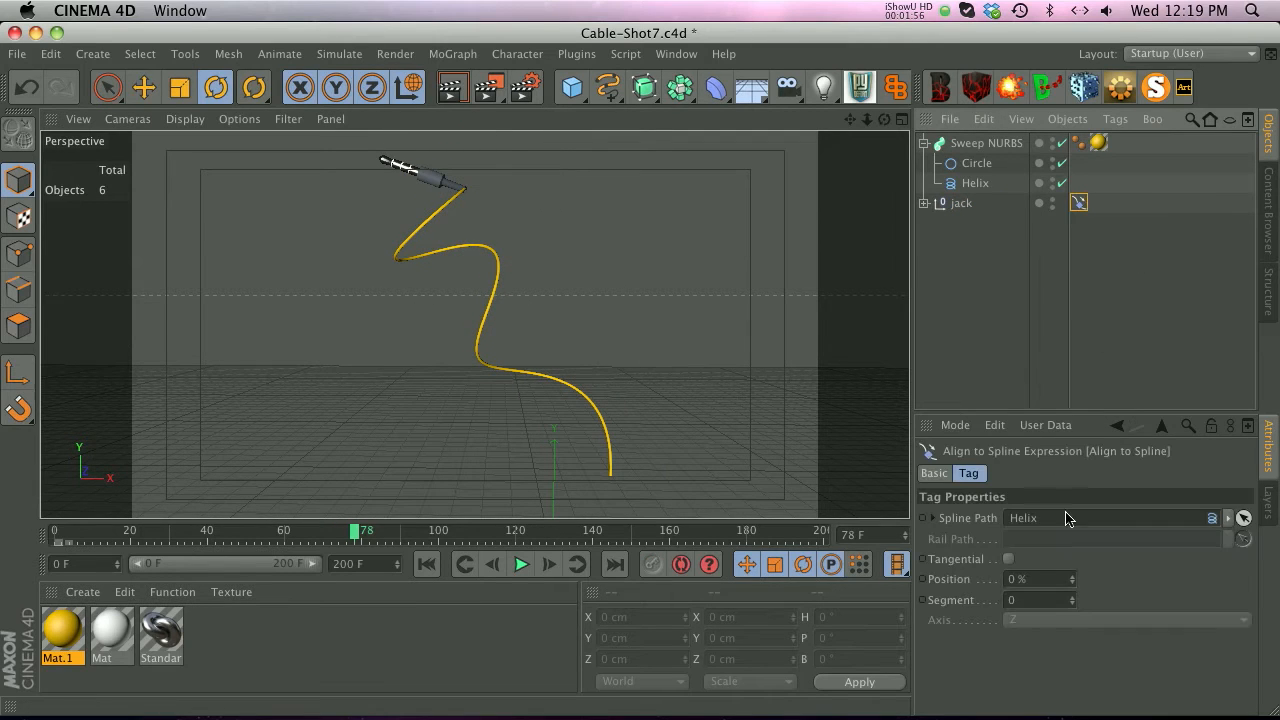
# Step: Test the tag's Position slider, align the jack tangentially on its Y axis, and return Position to 0%
pyautogui.moveTo(1040, 580); pyautogui.dragTo(1056, 580)
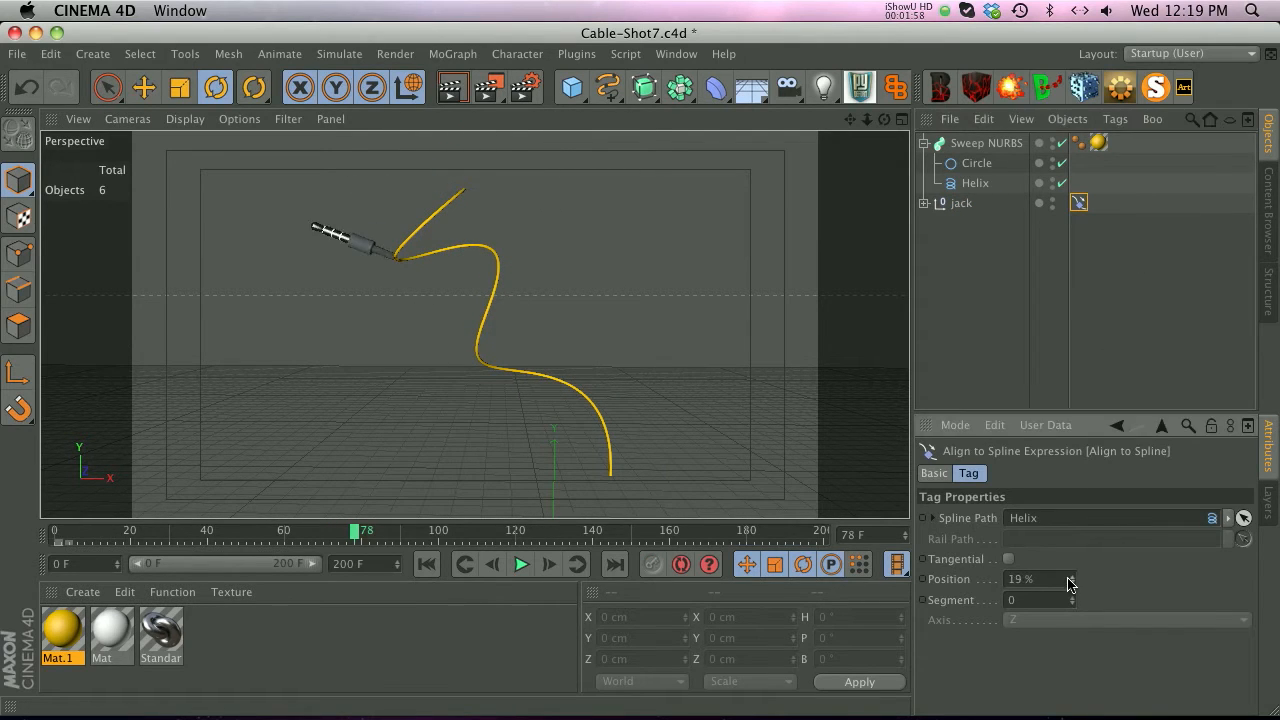
pyautogui.moveTo(1020, 580); pyautogui.dragTo(1060, 580)
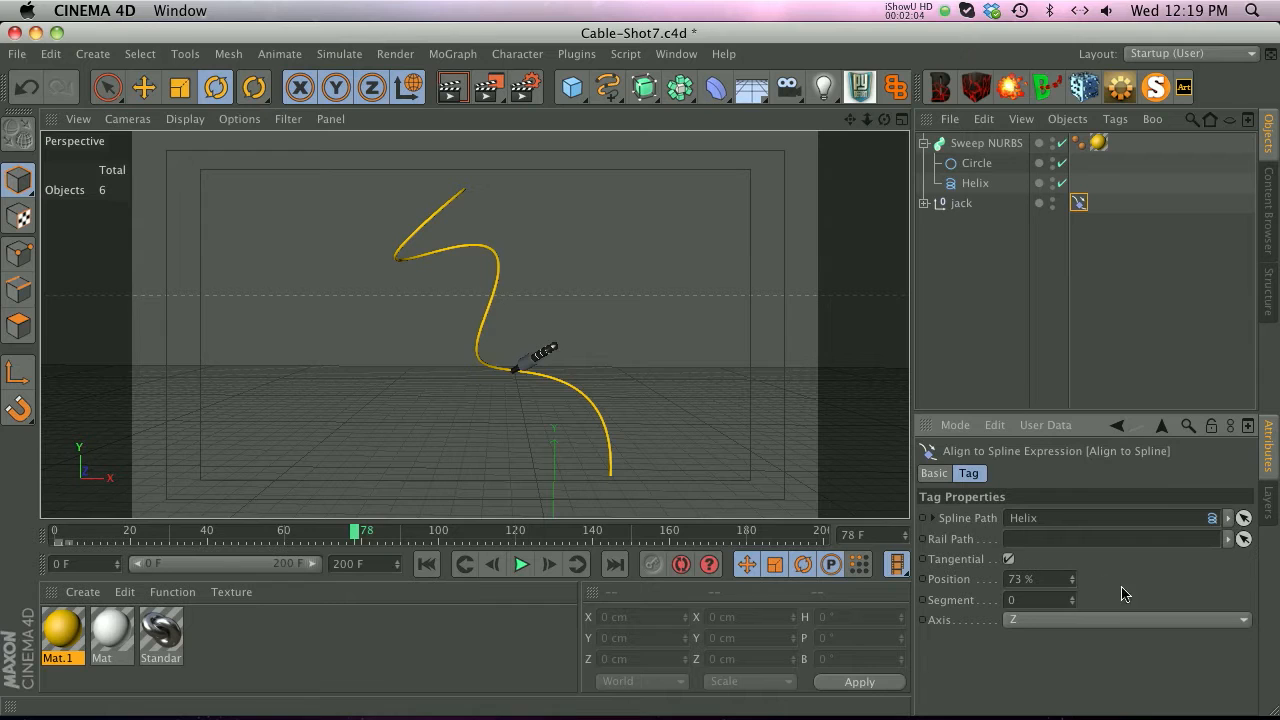
pyautogui.moveTo(1040, 580); pyautogui.dragTo(1072, 580)
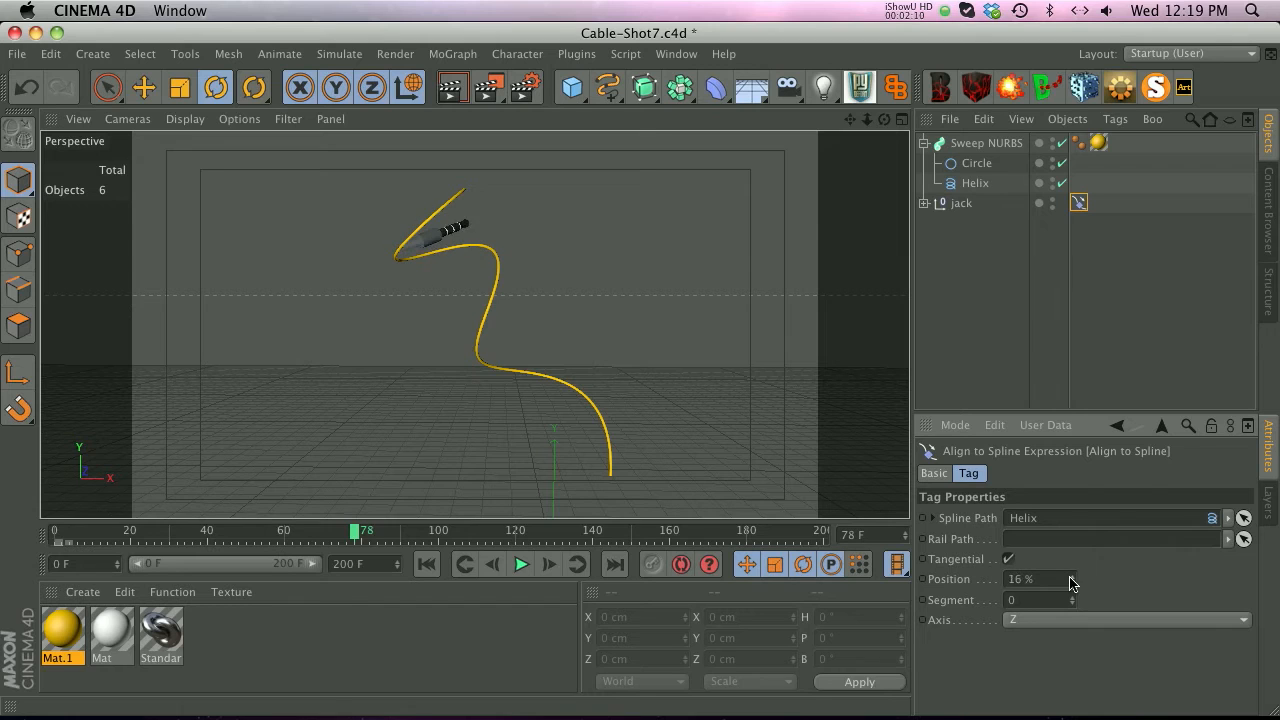
pyautogui.moveTo(1020, 580); pyautogui.dragTo(1070, 580)
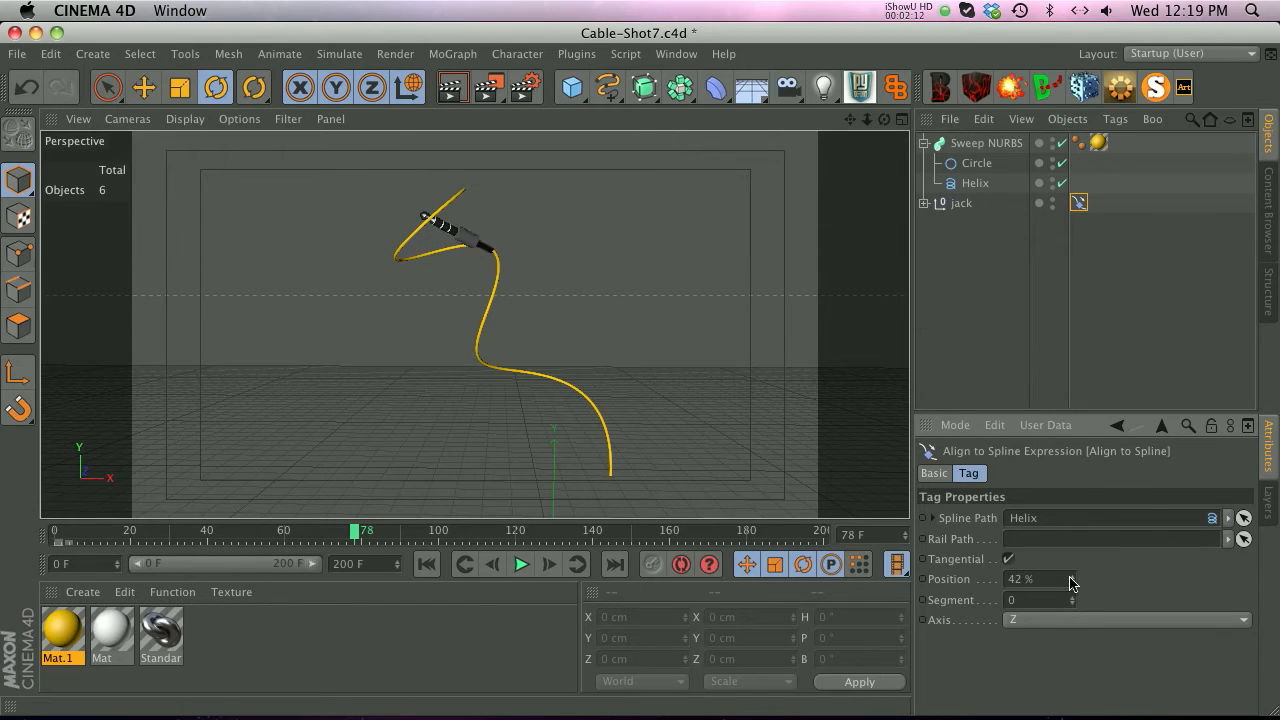
pyautogui.click(1124, 620)
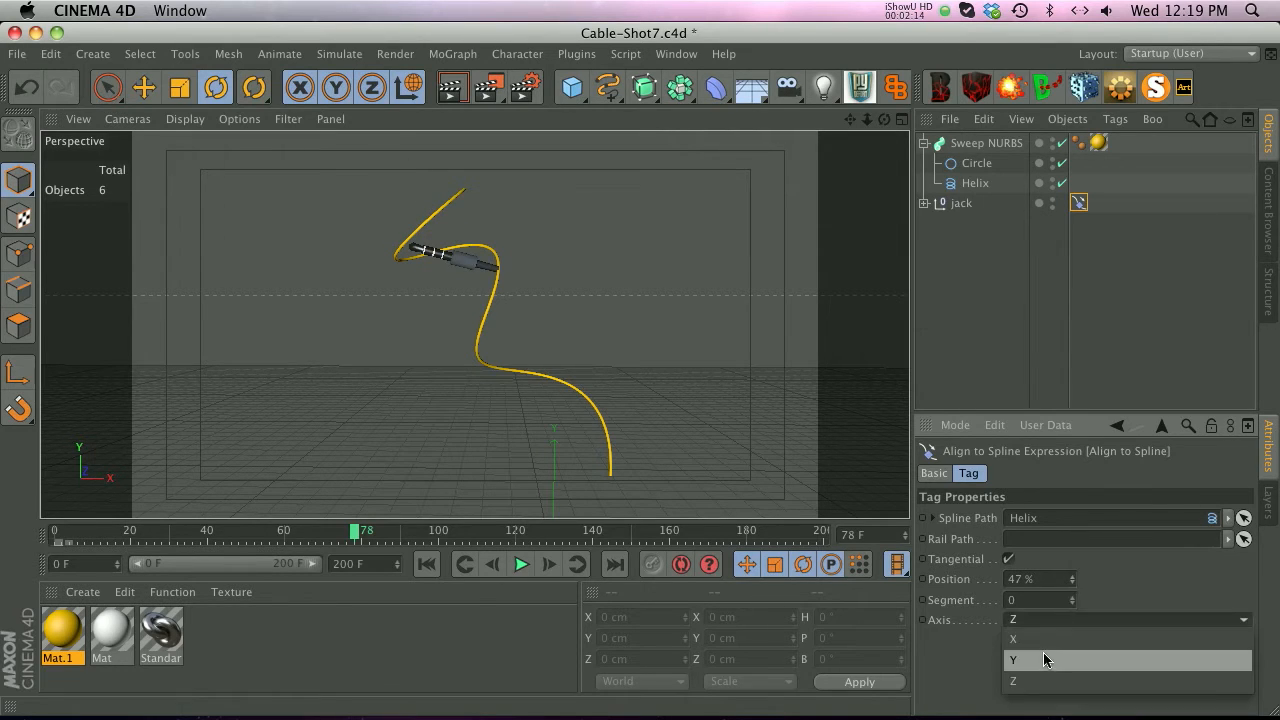
pyautogui.click(1014, 660)
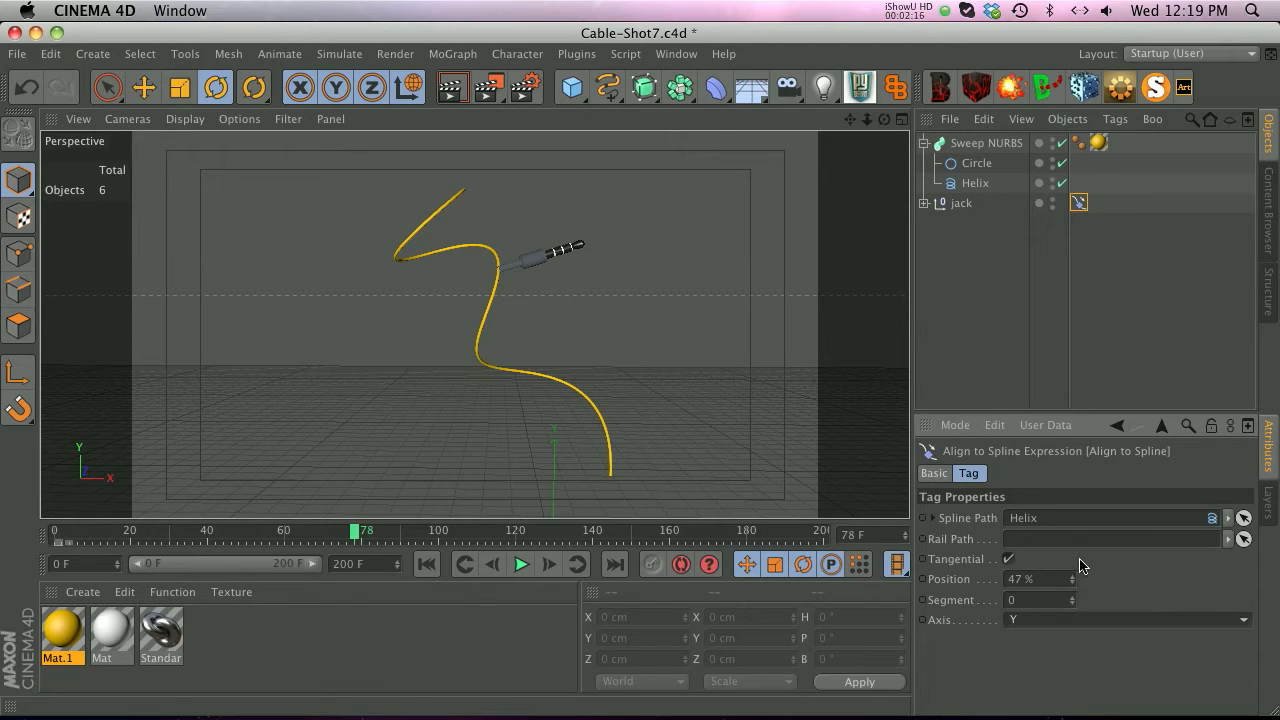
pyautogui.moveTo(1040, 578); pyautogui.dragTo(1070, 578)
pyautogui.write('0')
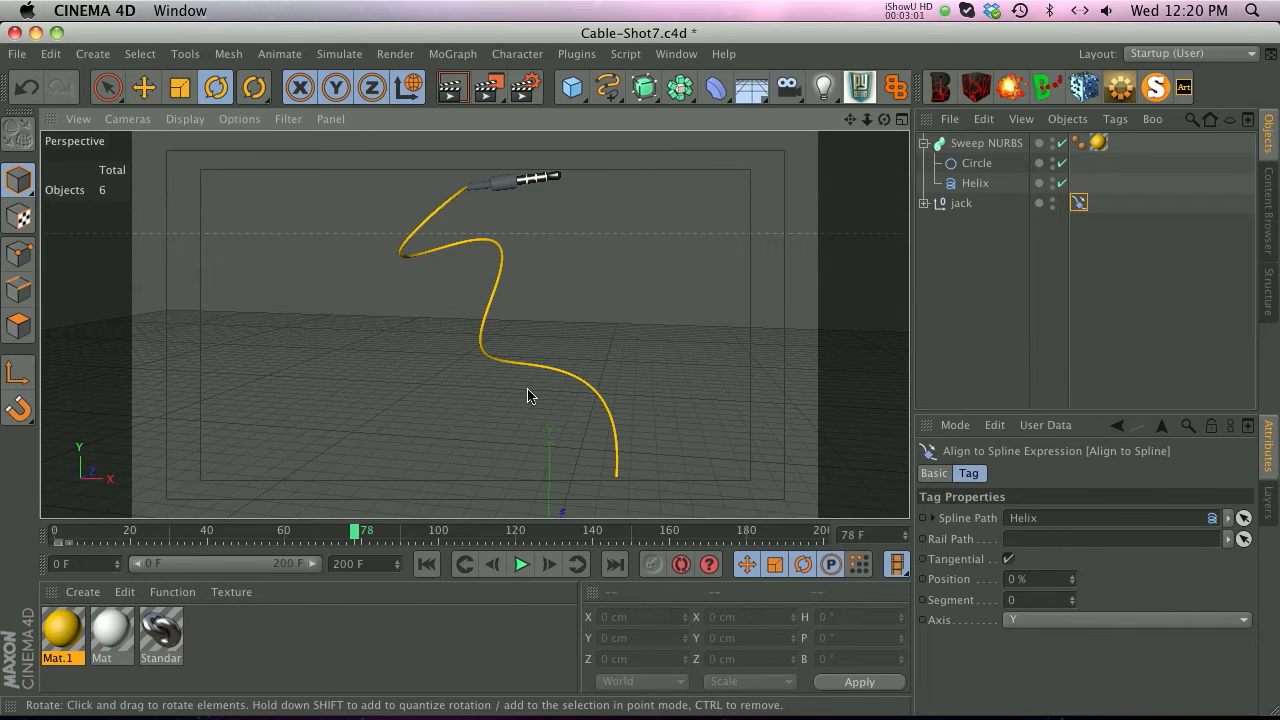
pyautogui.moveTo(538, 378)
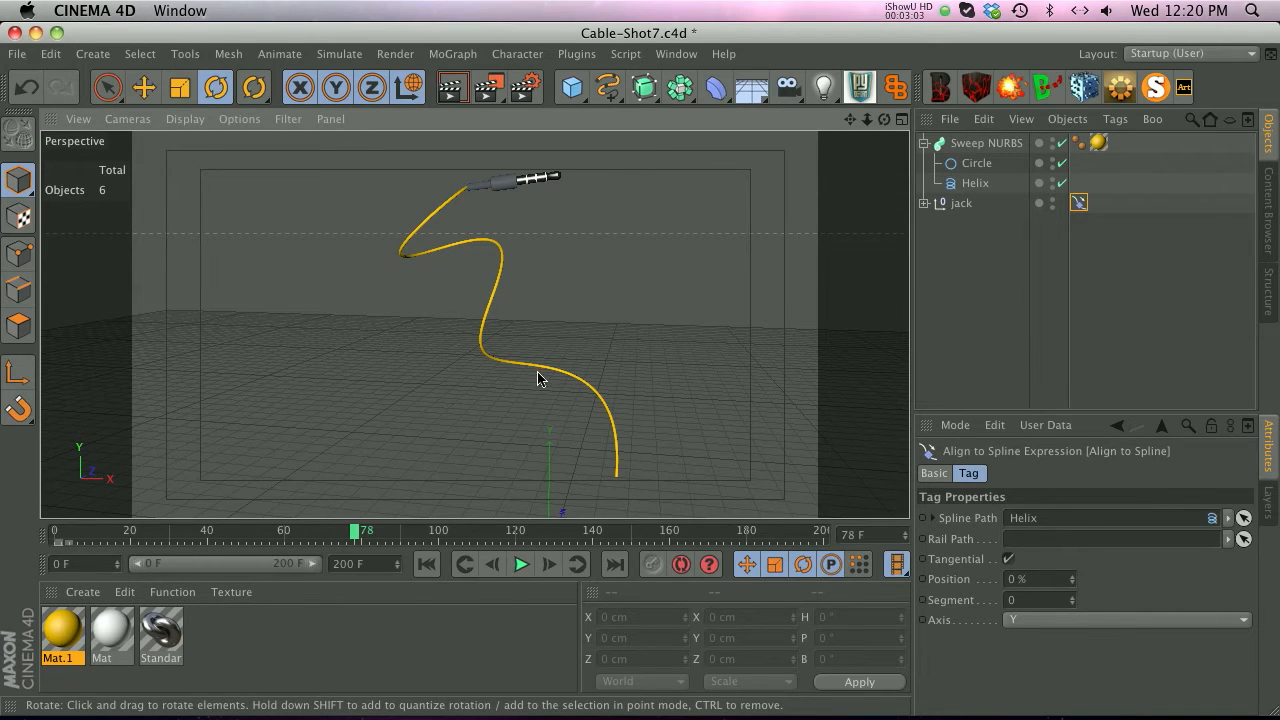
pyautogui.moveTo(500, 302)
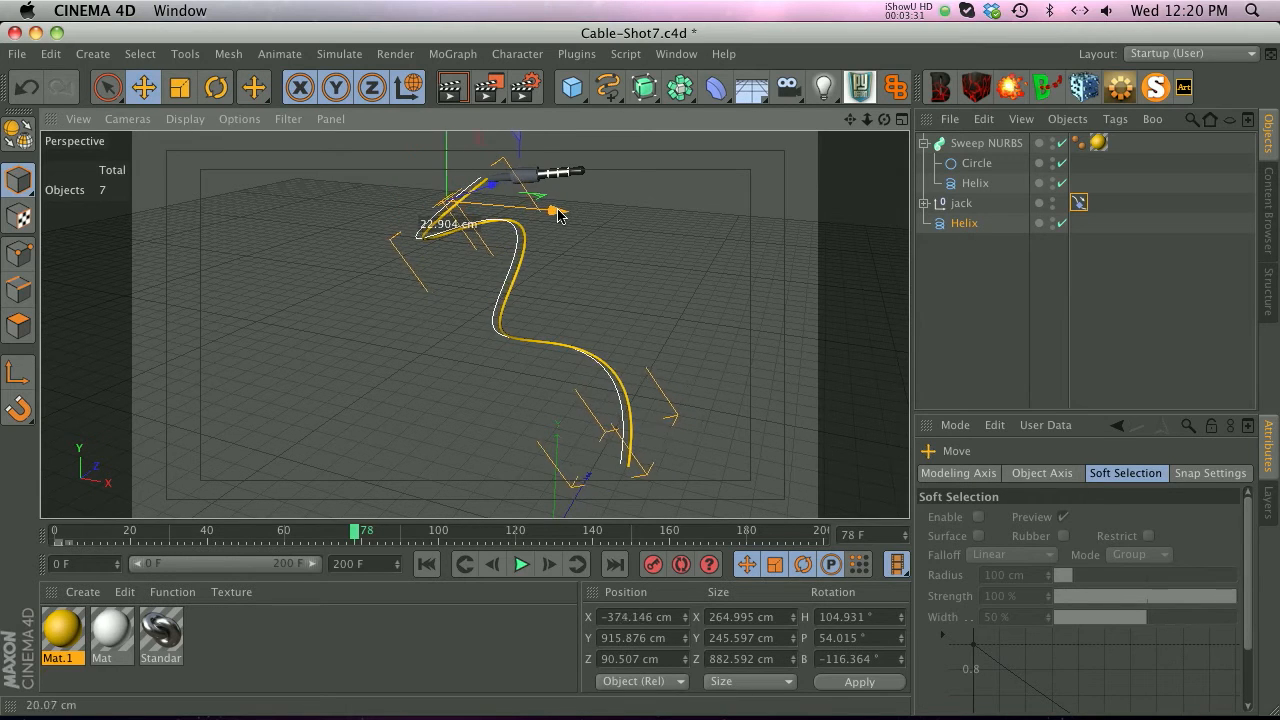
# Step: Offset the copied Helix slightly beside the original cable path as a rail
pyautogui.moveTo(550, 210); pyautogui.dragTo(510, 196)
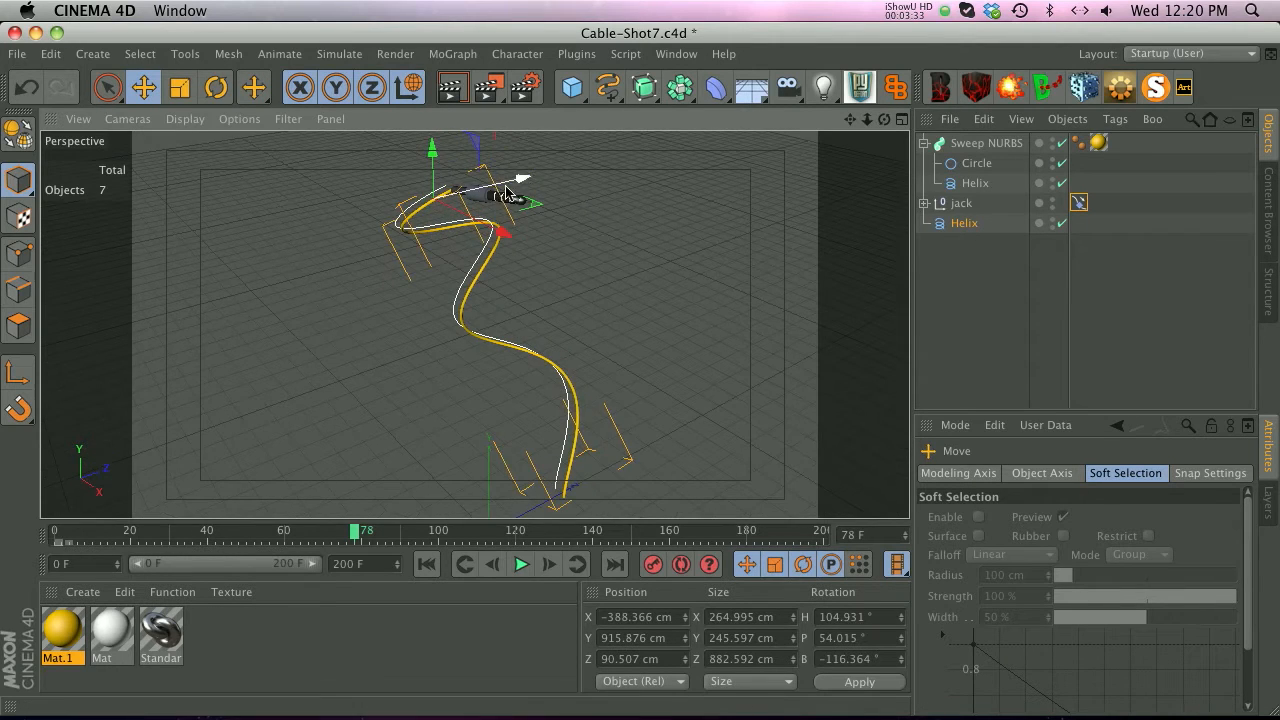
pyautogui.moveTo(520, 180); pyautogui.dragTo(430, 236)
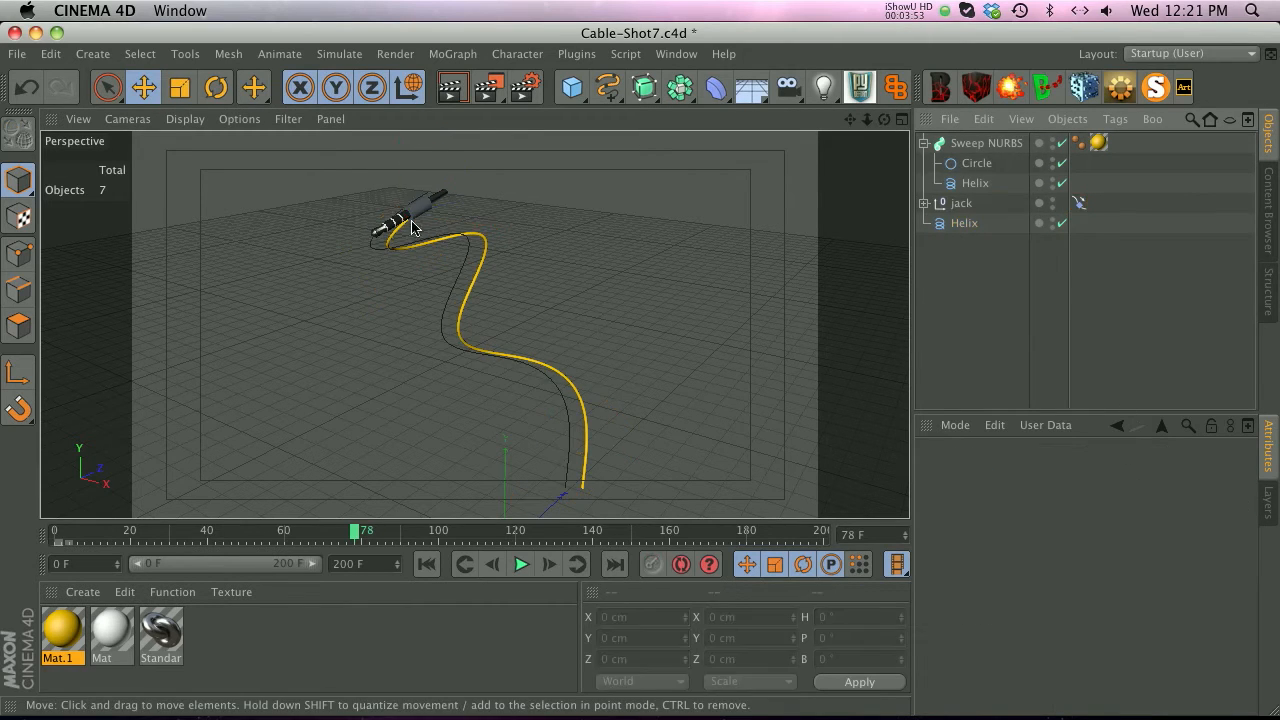
# Step: Use the Helix copy as the tag's Rail Path and test the jack's Position along the cable
pyautogui.click(1078, 202)
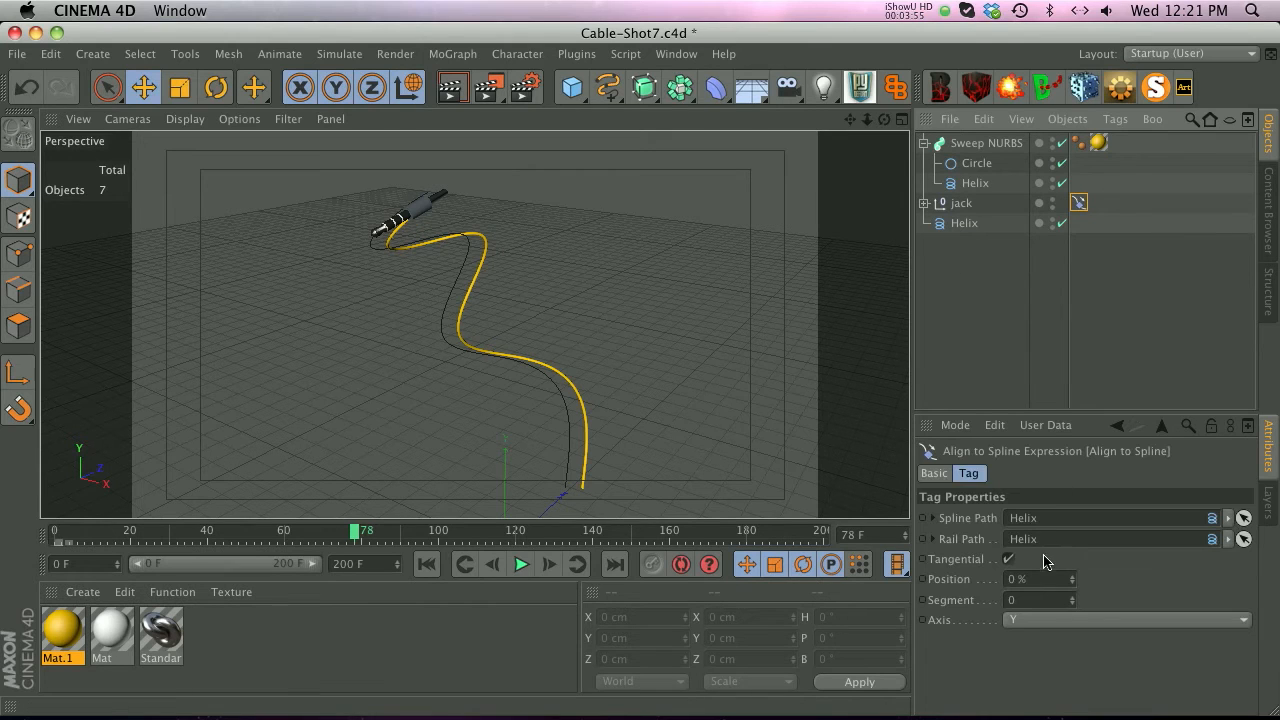
pyautogui.moveTo(1040, 580); pyautogui.dragTo(1070, 580)
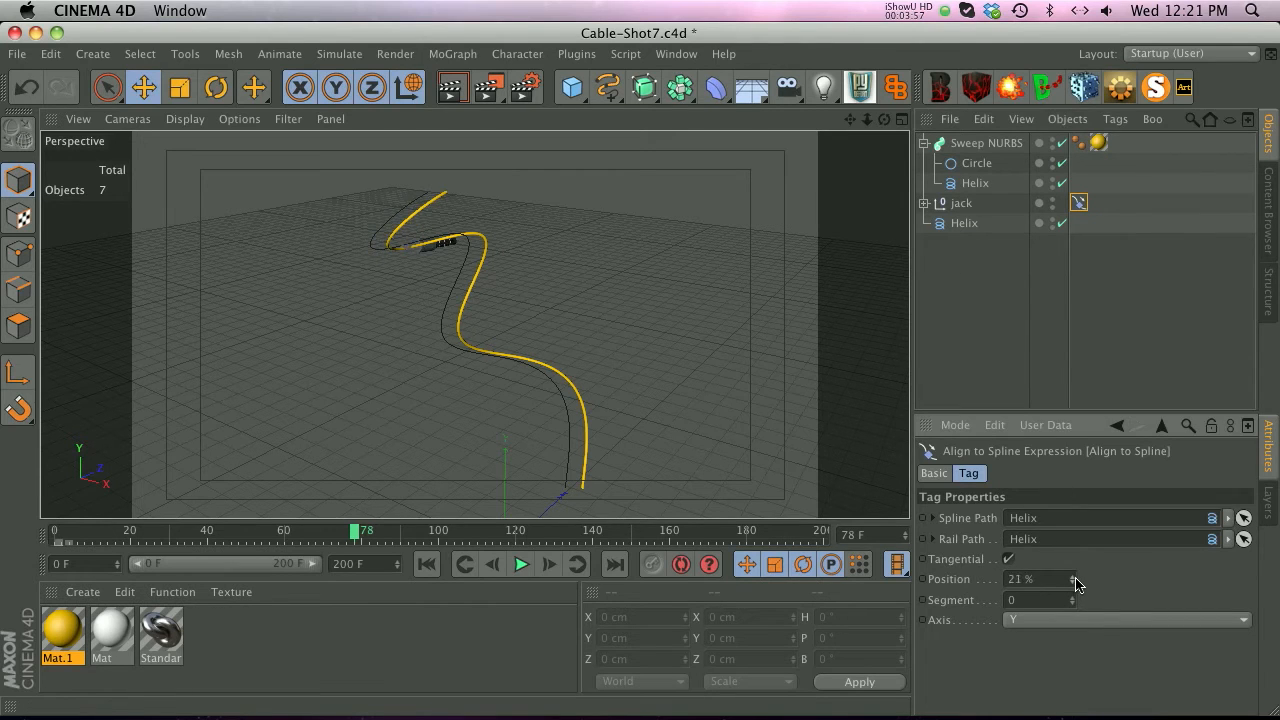
pyautogui.moveTo(1020, 578); pyautogui.dragTo(1076, 578)
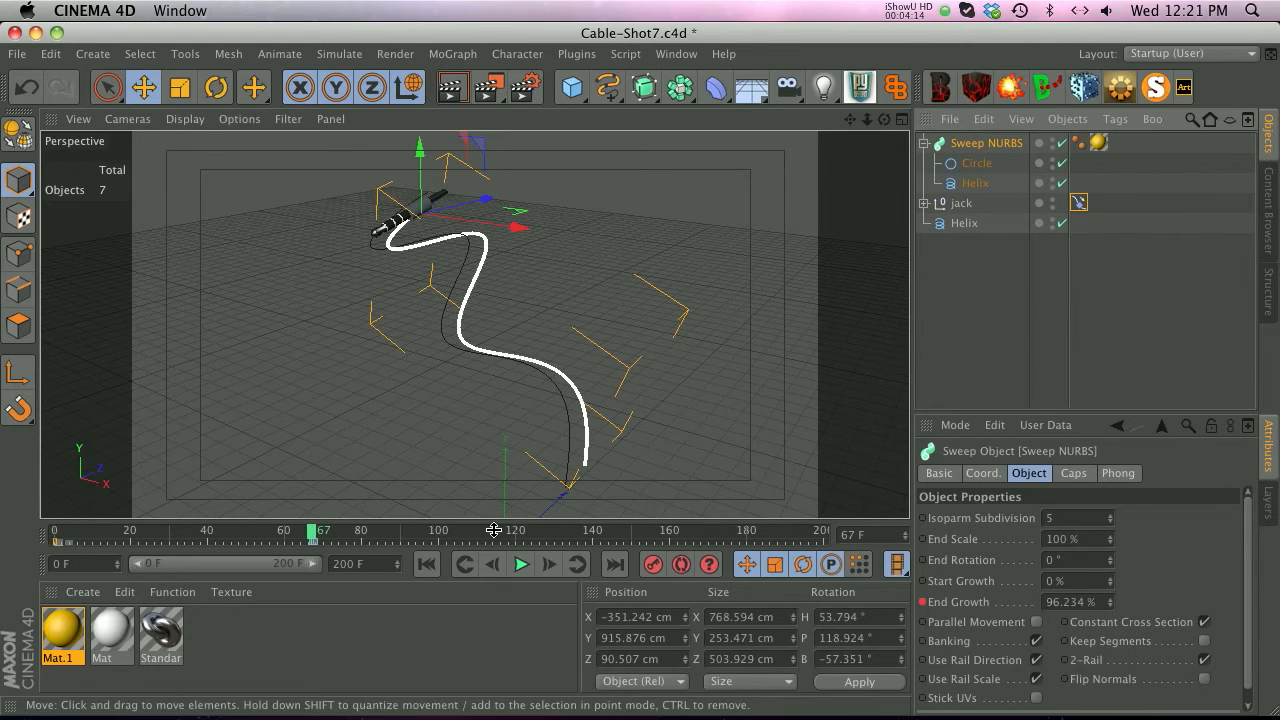
# Step: Tune the tag's Position to about 91% so the jack sits at the cable tip, then move to frame 35
pyautogui.moveTo(312, 530); pyautogui.dragTo(316, 530)
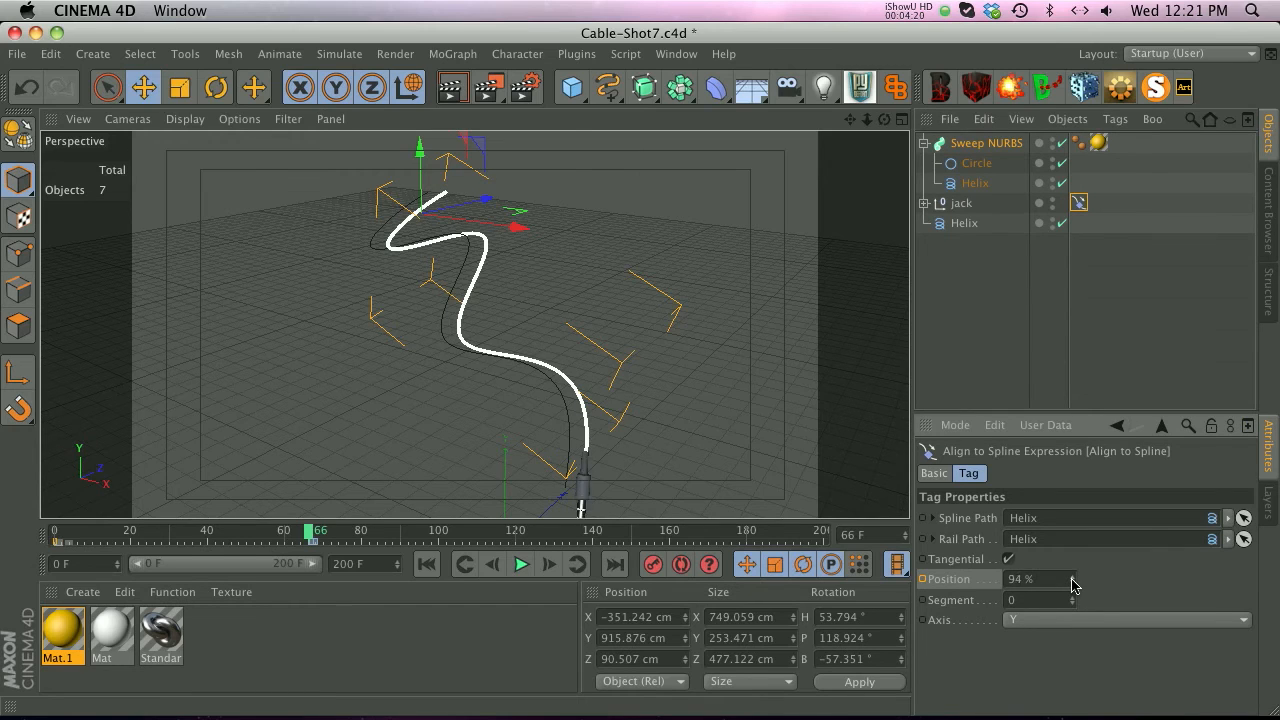
pyautogui.moveTo(1072, 580); pyautogui.dragTo(1044, 580)
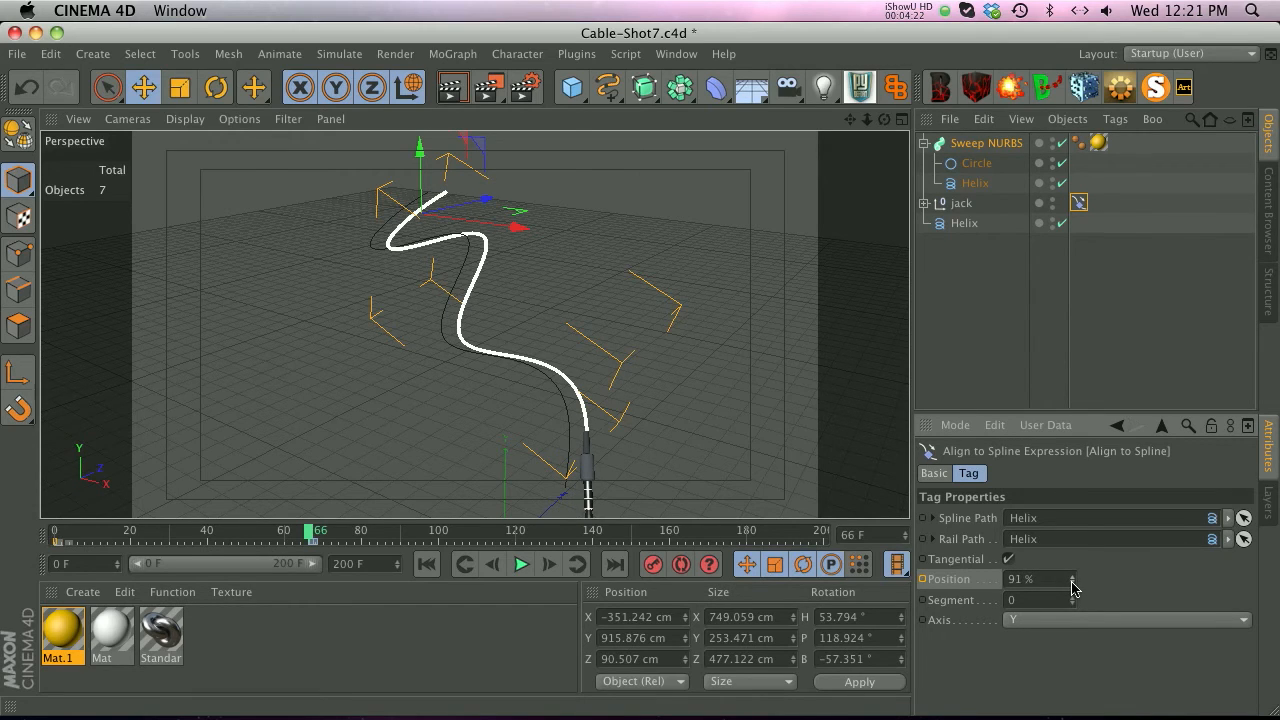
pyautogui.moveTo(1070, 580); pyautogui.dragTo(1060, 580)
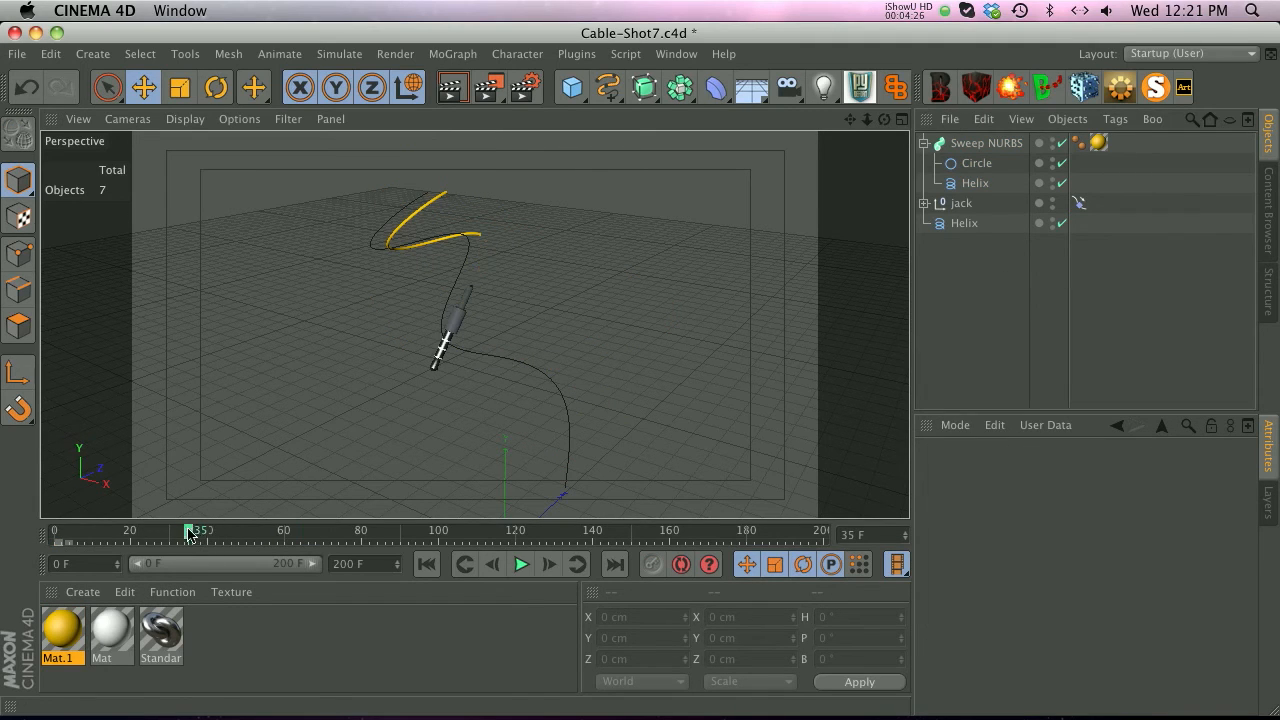
# Step: Scrub through frames 56, 33, 48 and 39 to confirm the jack follows the growing cable tip, then deselect
pyautogui.click(1080, 202)
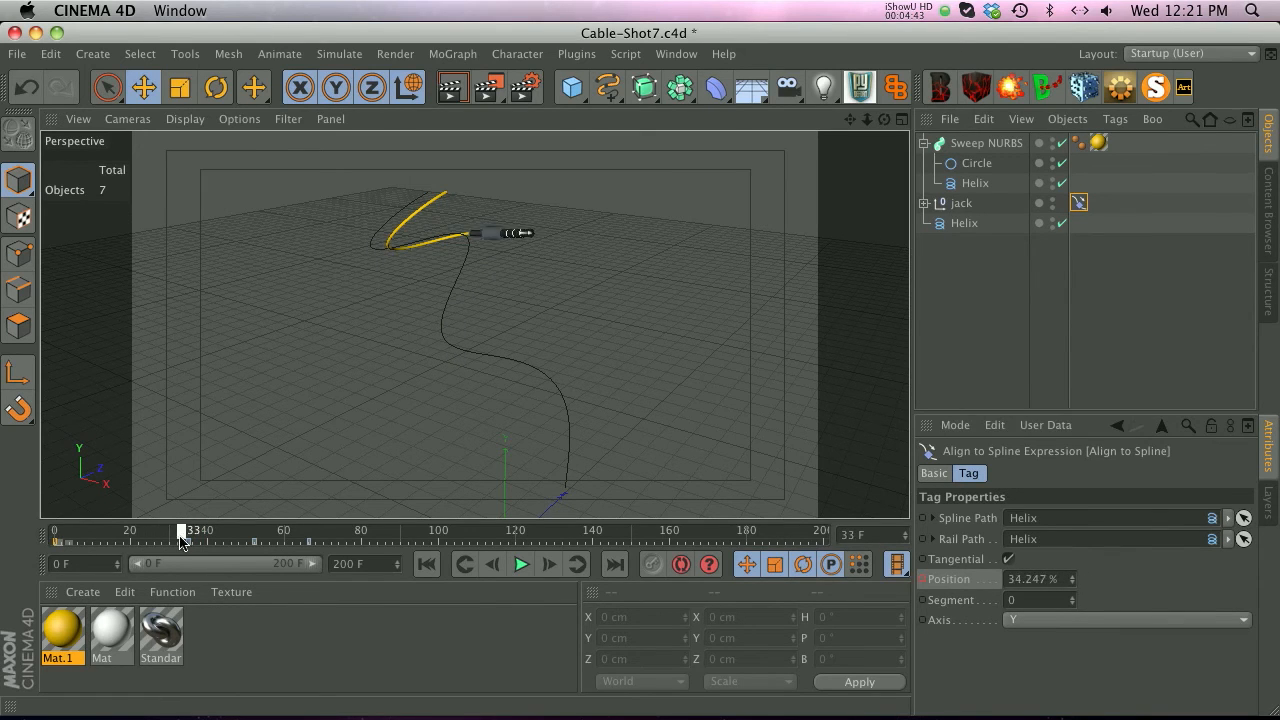
pyautogui.moveTo(180, 530); pyautogui.dragTo(268, 530)
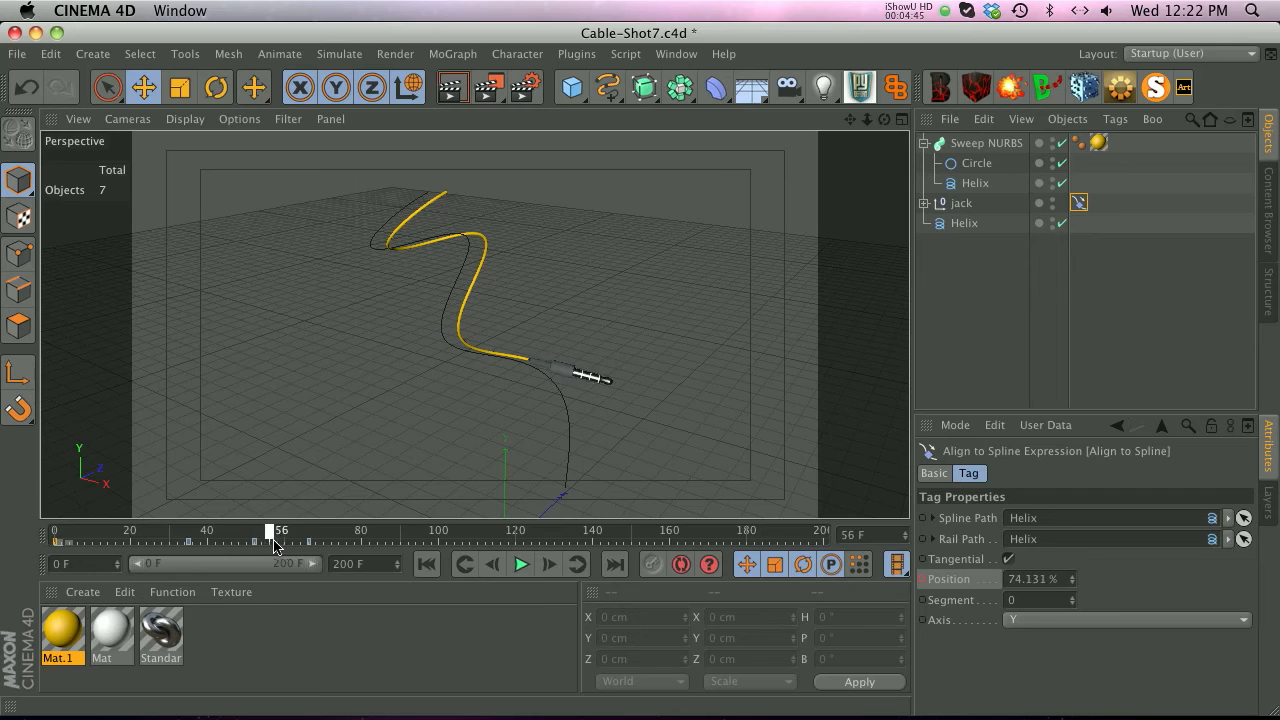
pyautogui.moveTo(270, 530); pyautogui.dragTo(210, 530)
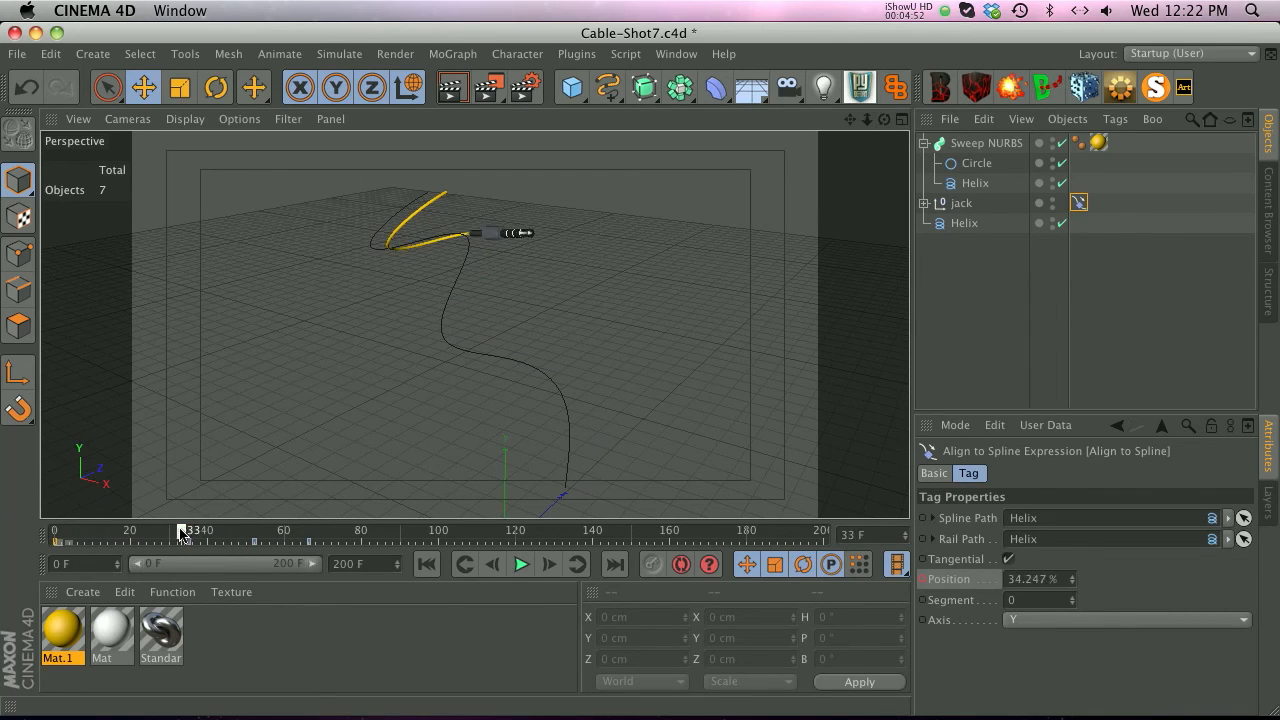
pyautogui.moveTo(180, 530); pyautogui.dragTo(238, 530)
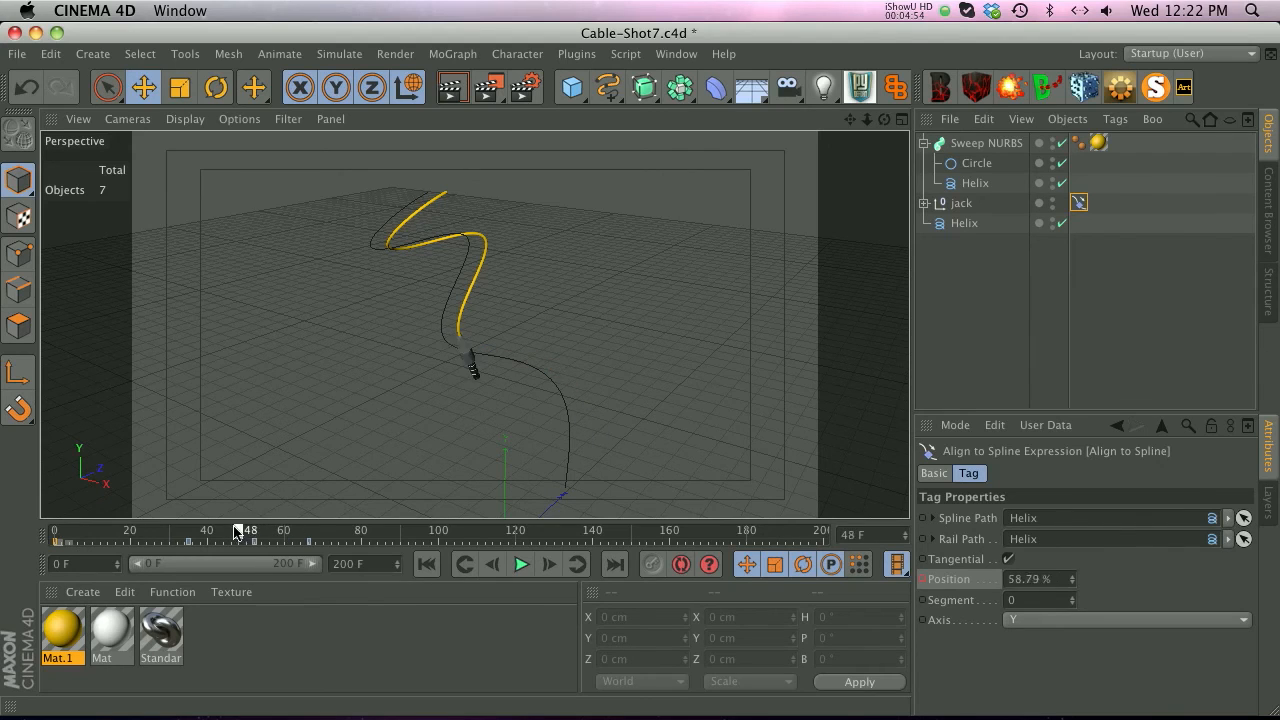
pyautogui.moveTo(248, 530); pyautogui.dragTo(204, 530)
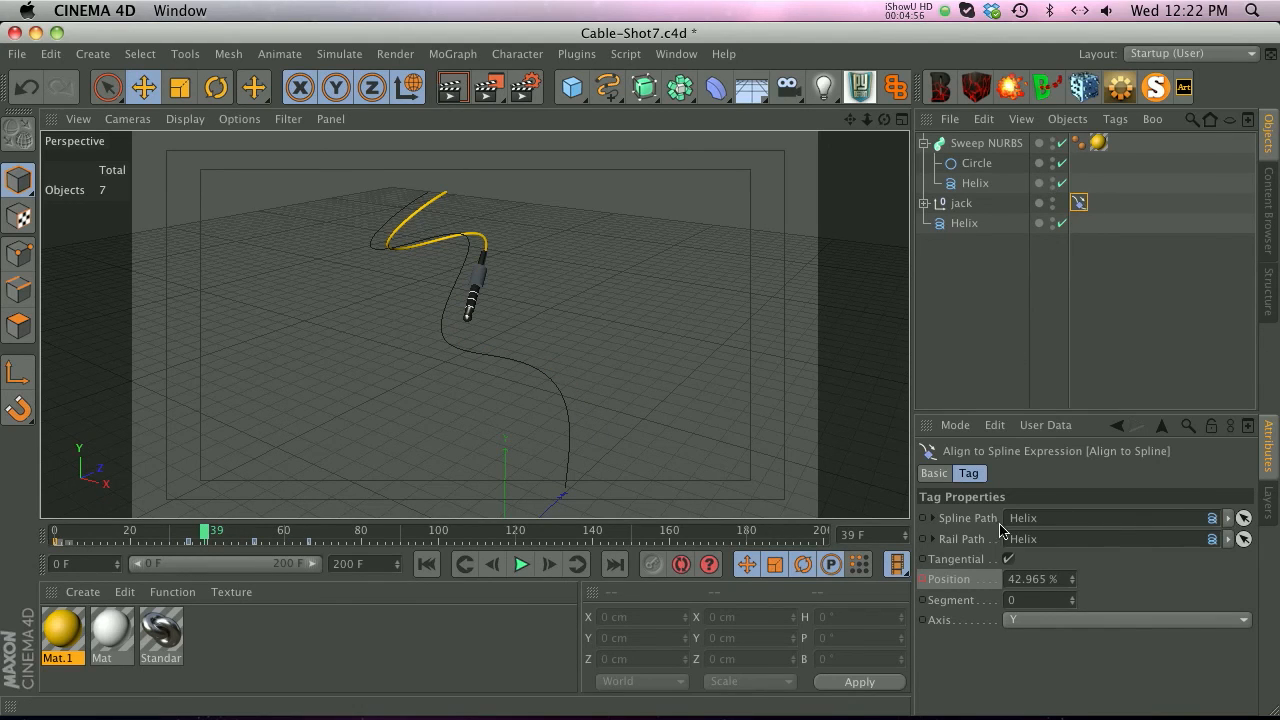
pyautogui.click(990, 342)
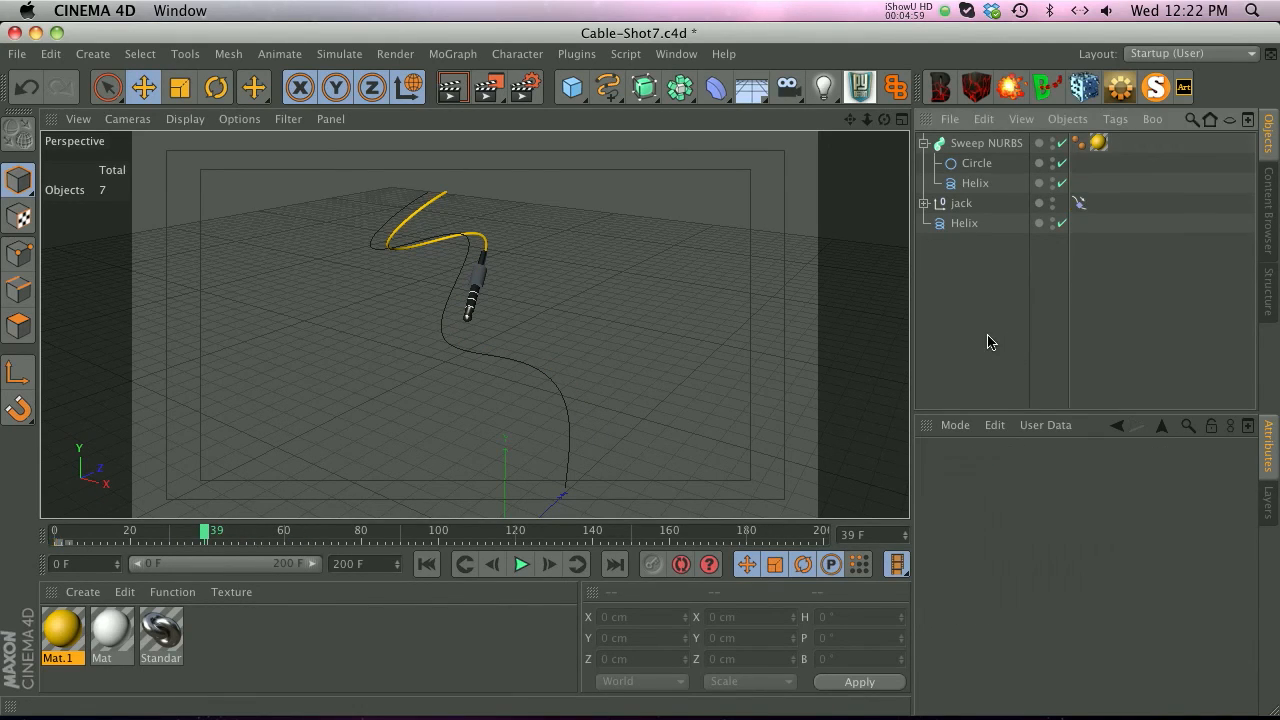